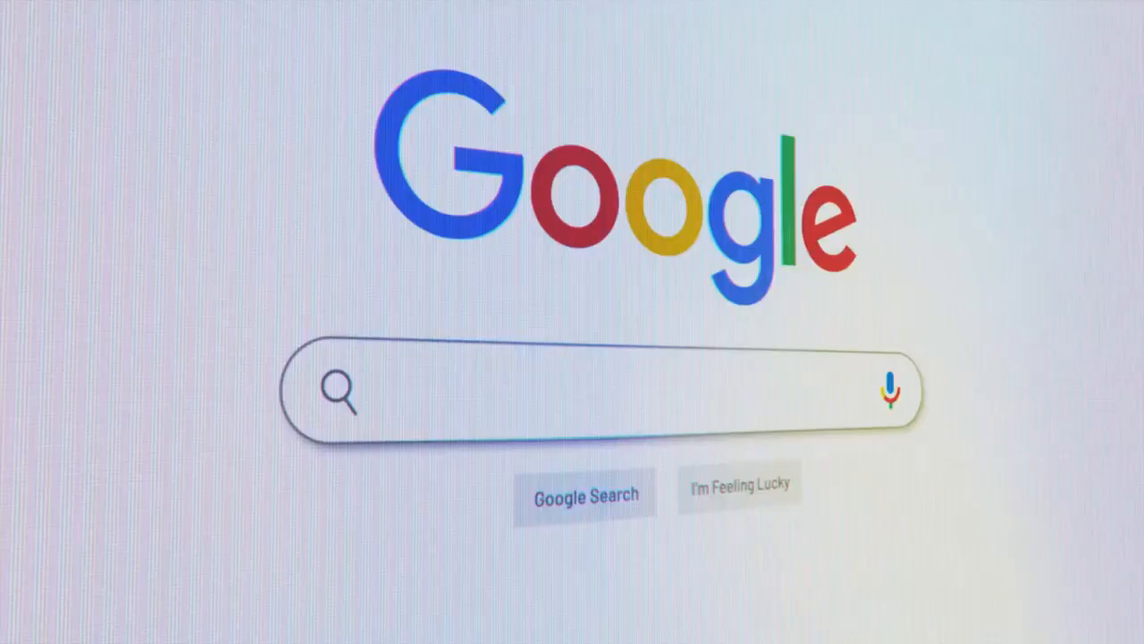
type("Keyword")
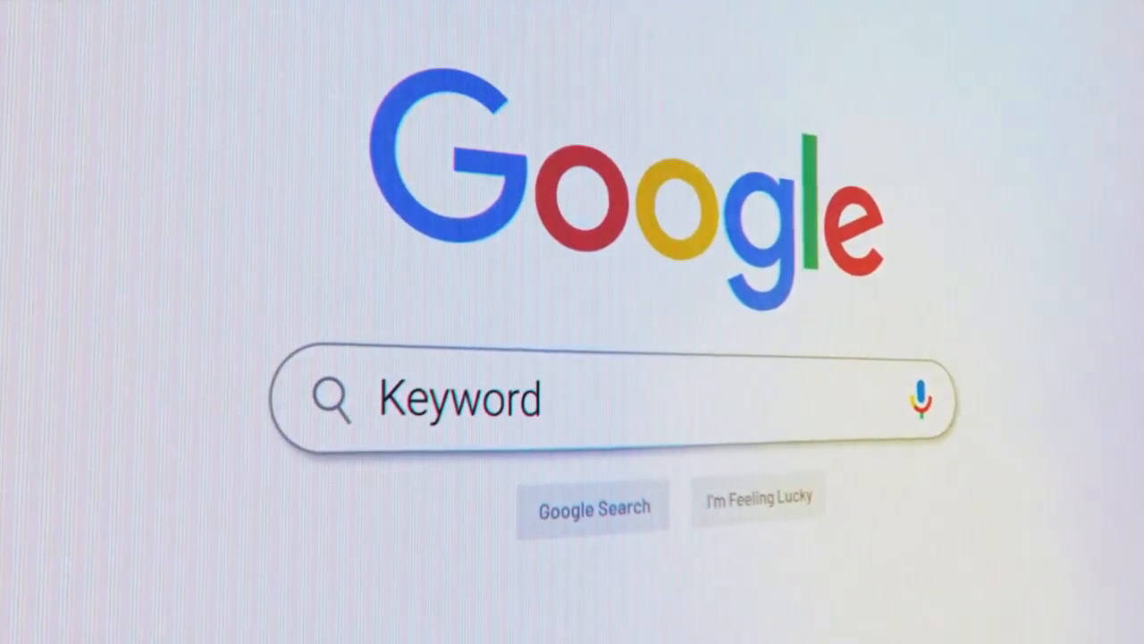